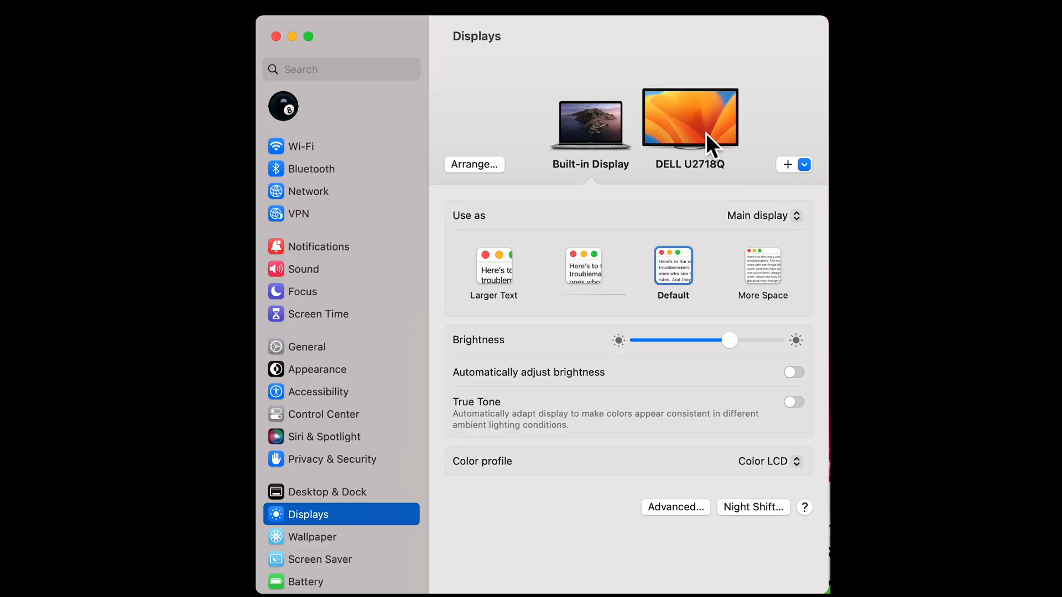
pyautogui.moveTo(613, 148)
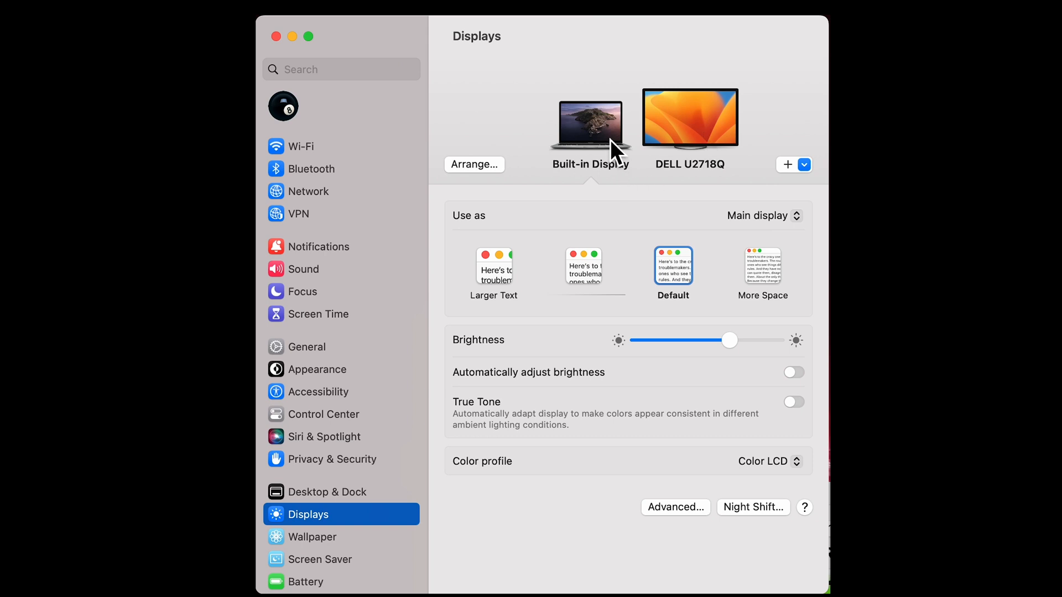
pyautogui.click(689, 119)
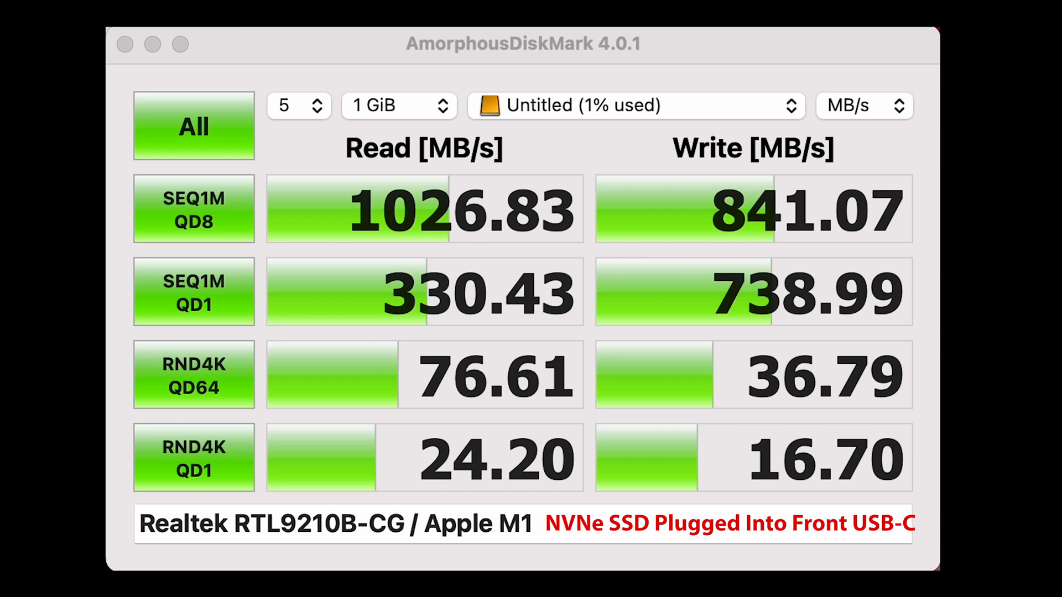
pyautogui.click(193, 126)
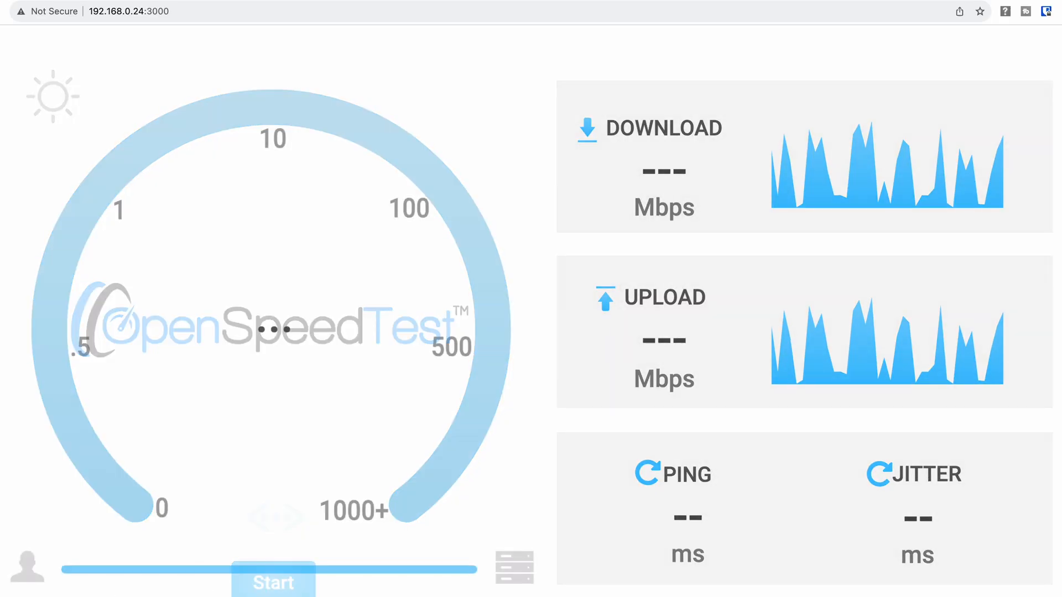
pyautogui.click(273, 582)
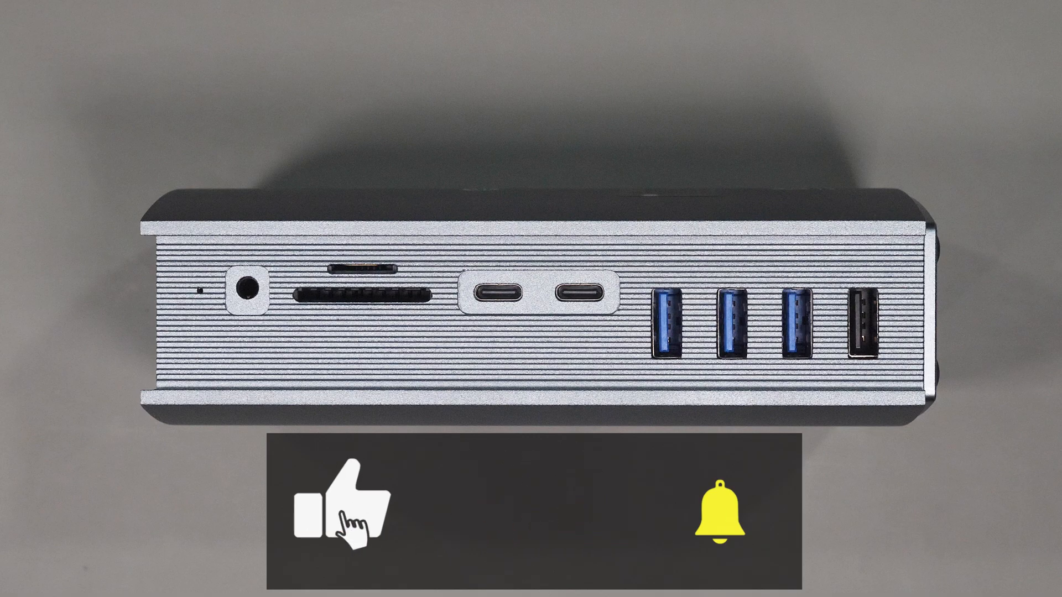
pyautogui.click(721, 519)
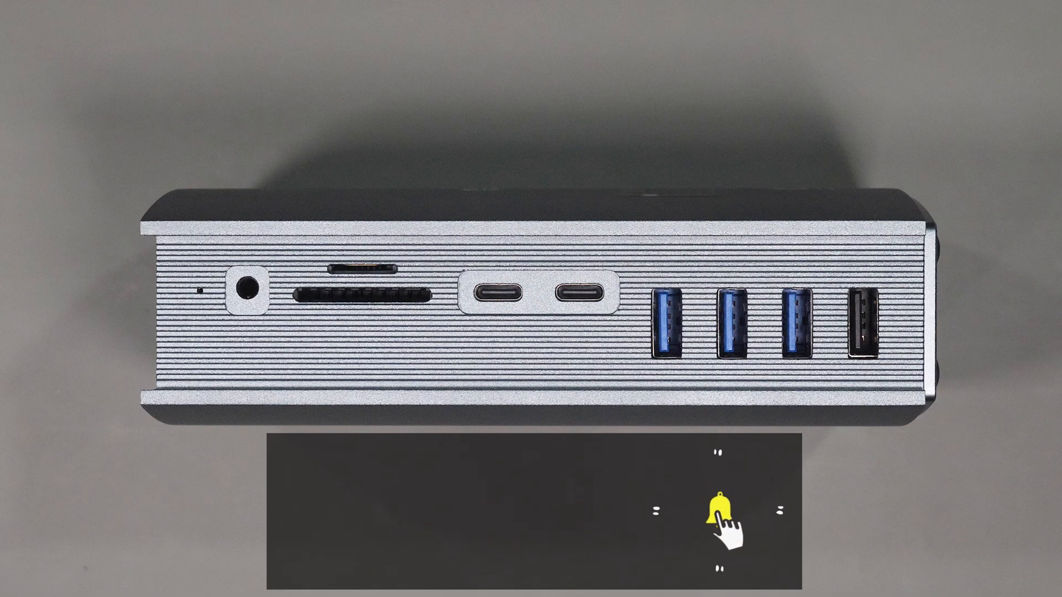